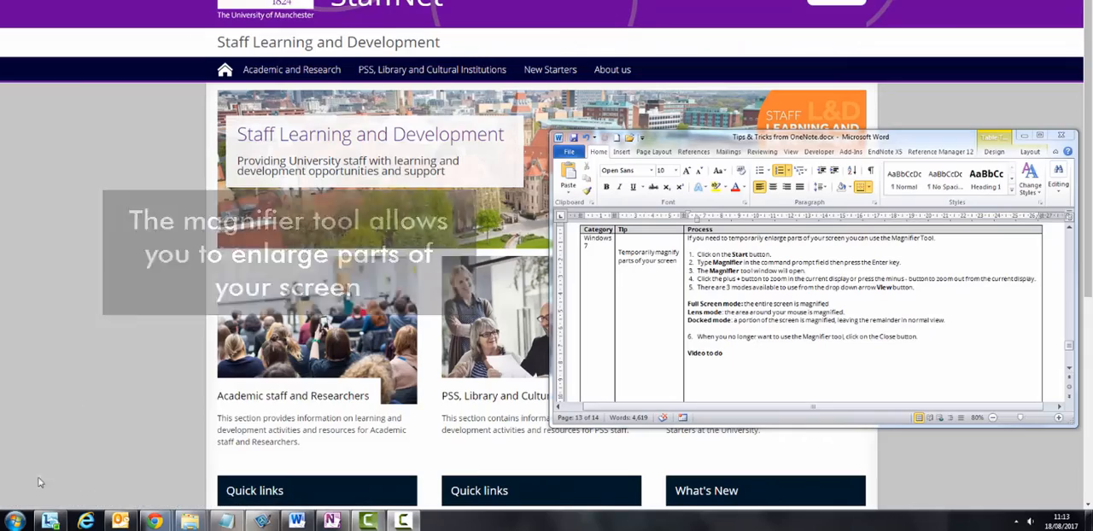
- Search the Start menu for 'magnifier'
click(13, 519)
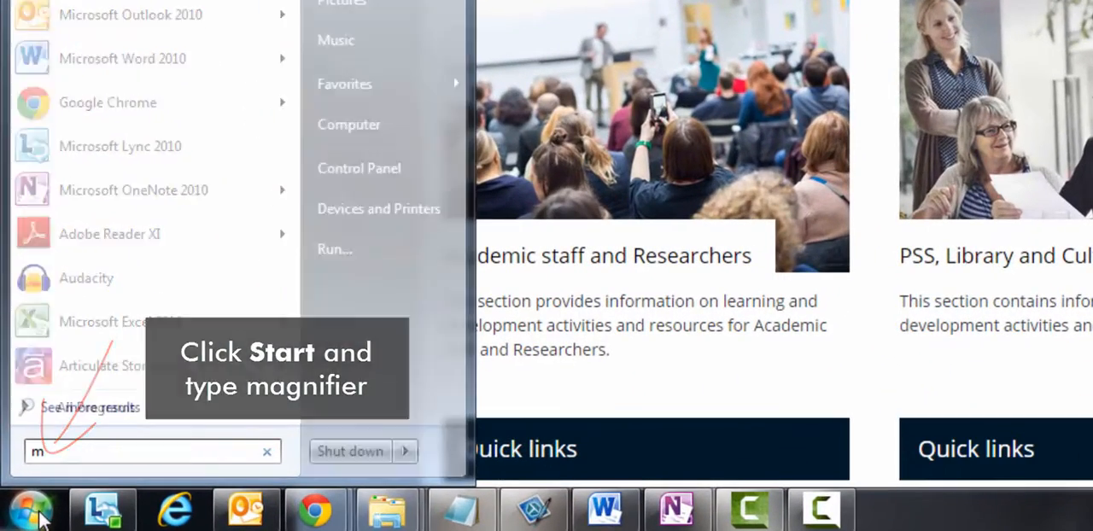
text(agnifier)
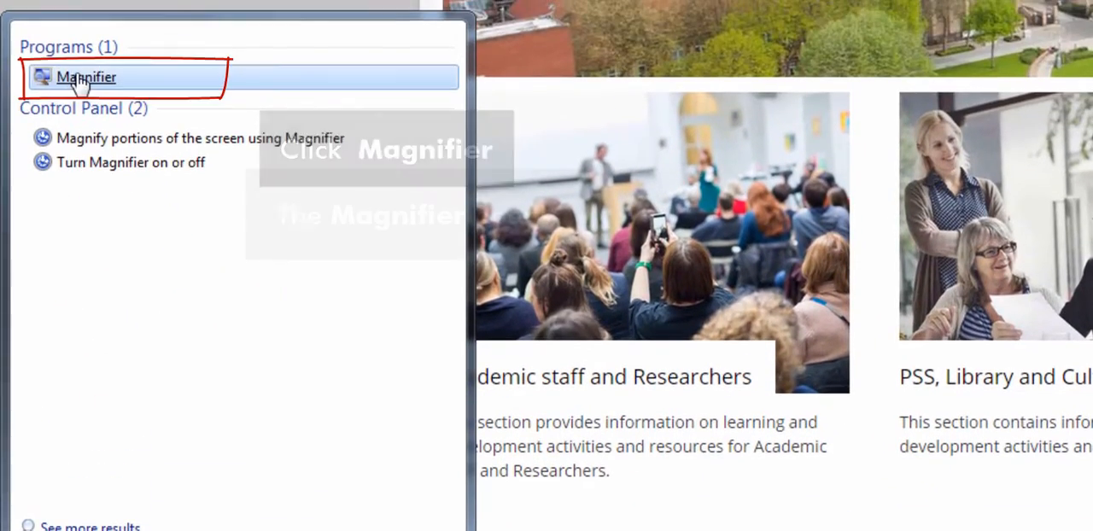
- Launch Magnifier, restore its collapsed toolbar, and raise magnification from 100% to 200%
click(85, 76)
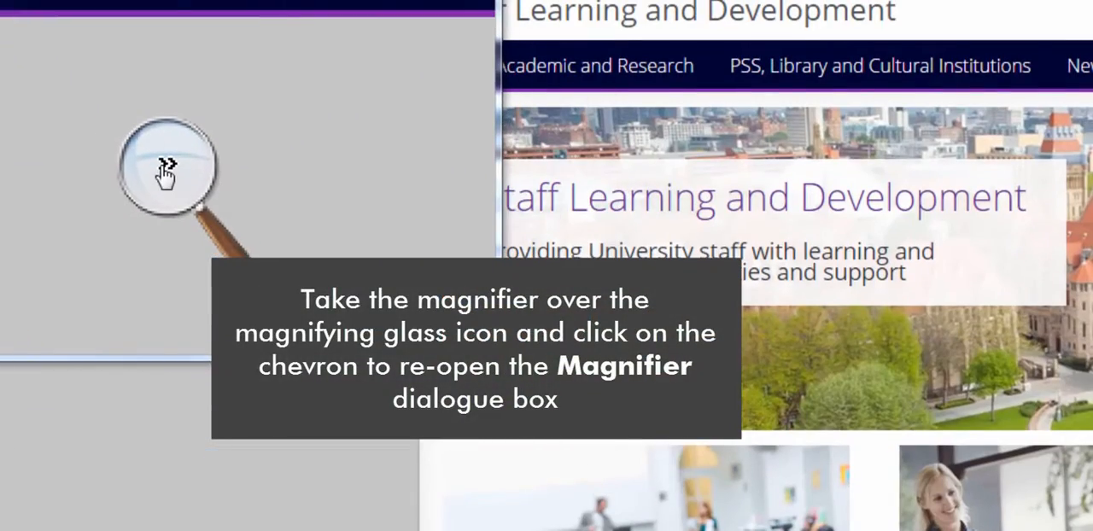
click(167, 167)
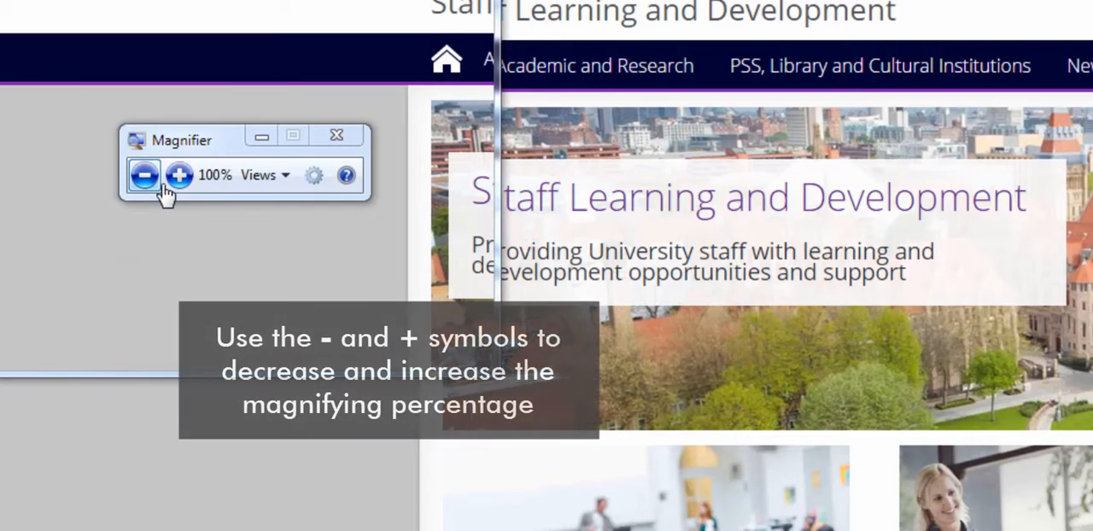
click(180, 175)
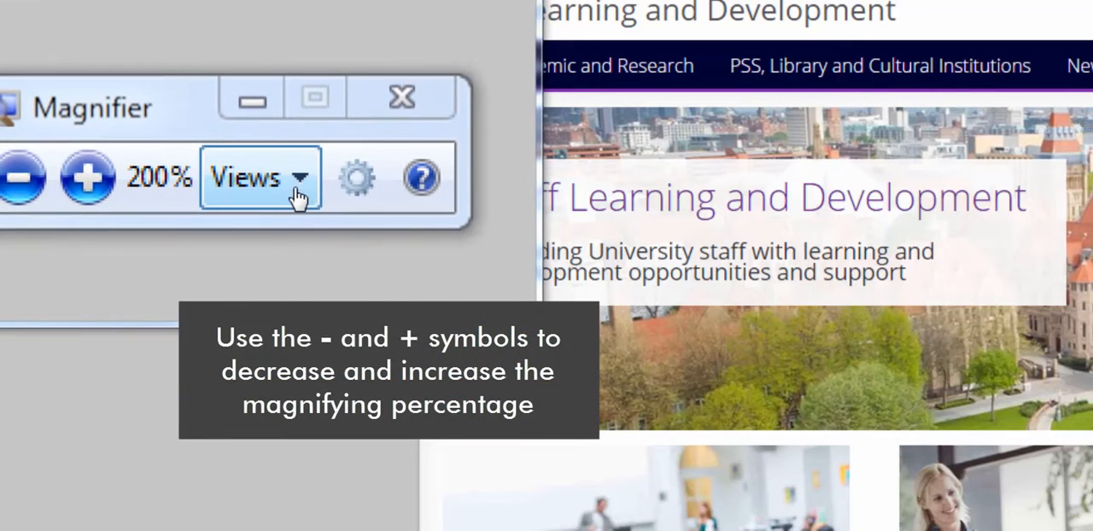
click(260, 178)
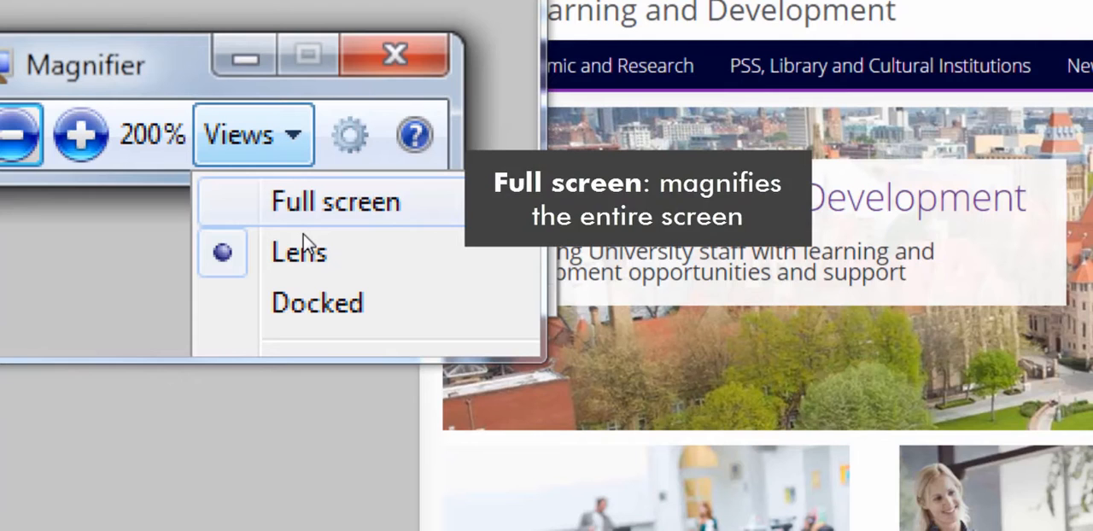
mouse_move(299, 251)
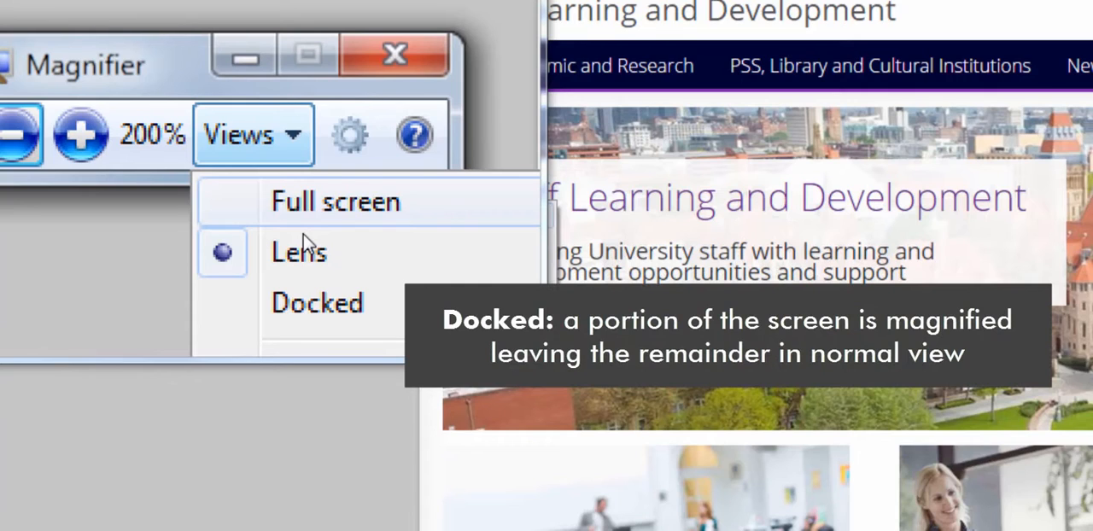
- Switch Magnifier to Lens view
click(350, 135)
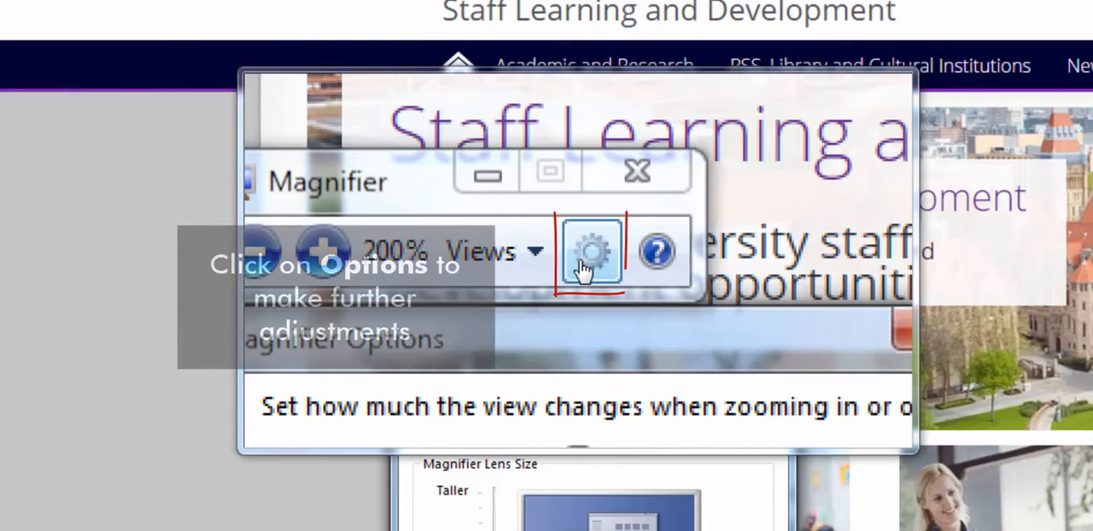
- In Magnifier Options, adjust the lens height slider and tick 'Turn on color inversion'
click(593, 250)
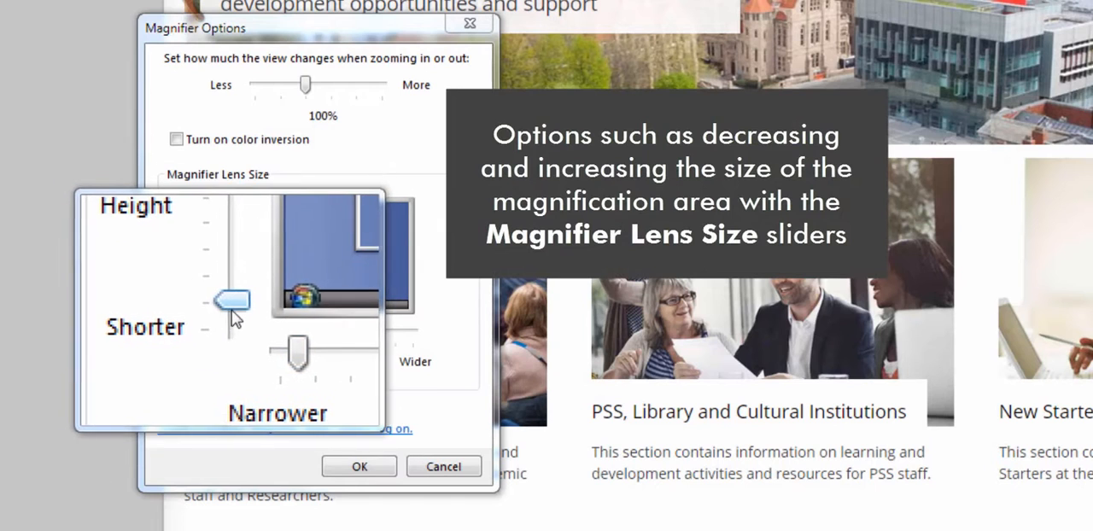
drag(233, 301, 229, 263)
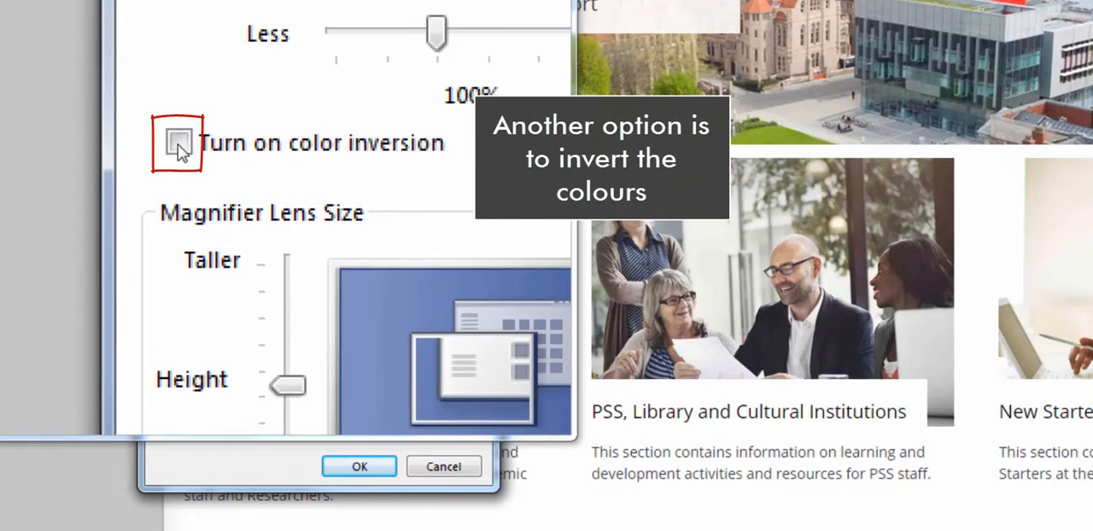
click(177, 142)
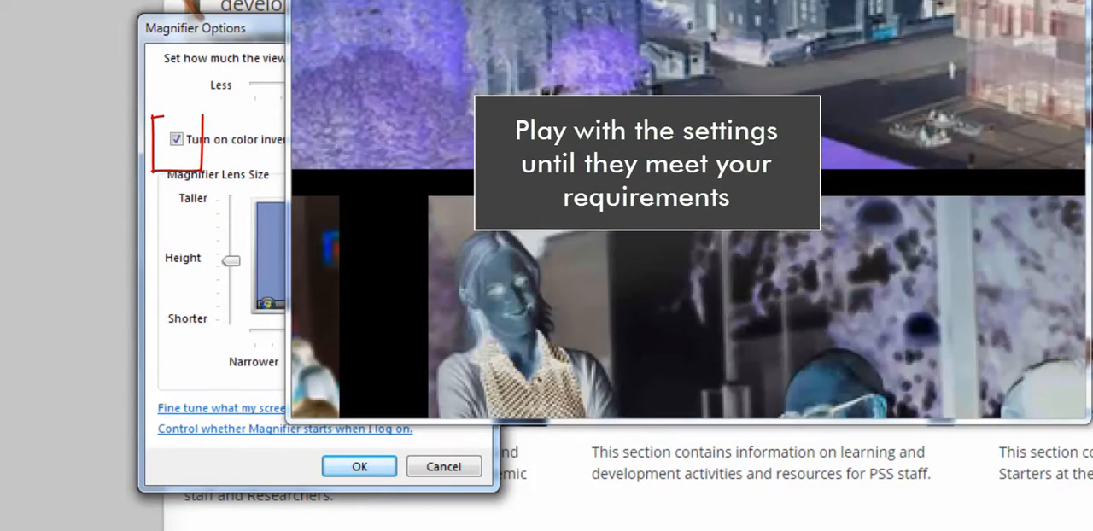